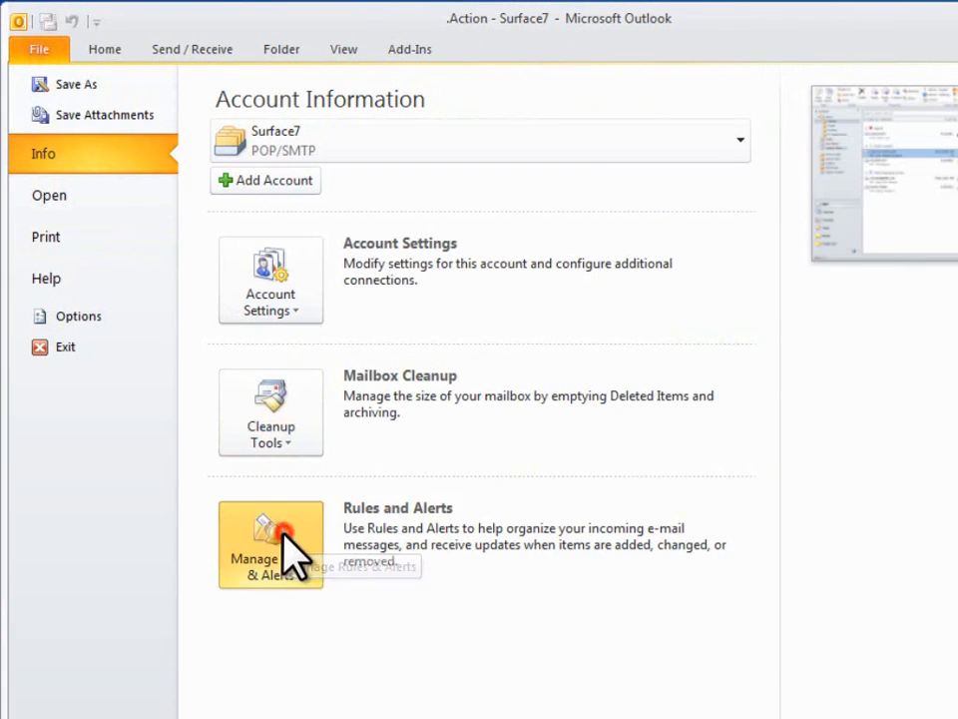
# Begin a new blank rule applied to messages I receive from Rules and Alerts
pyautogui.click(270, 543)
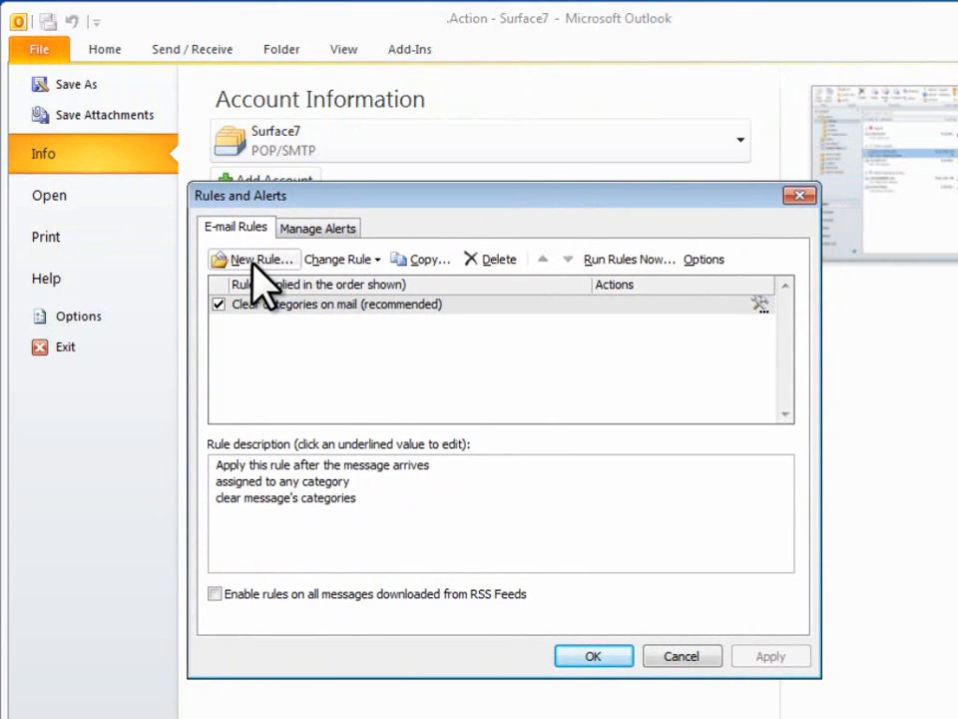
pyautogui.click(259, 259)
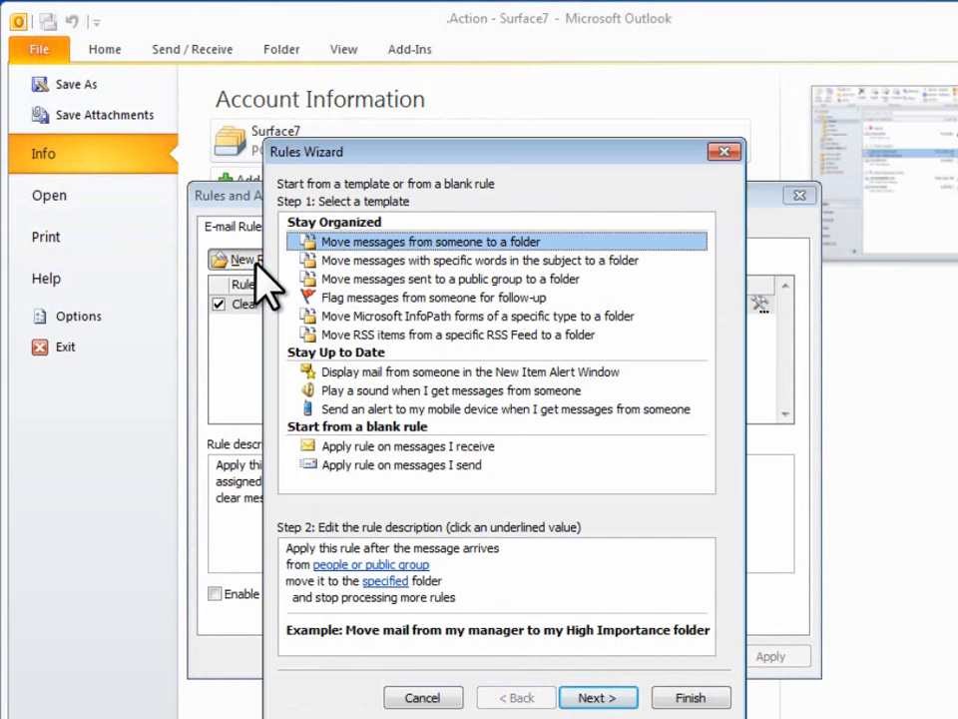
pyautogui.moveTo(629, 356)
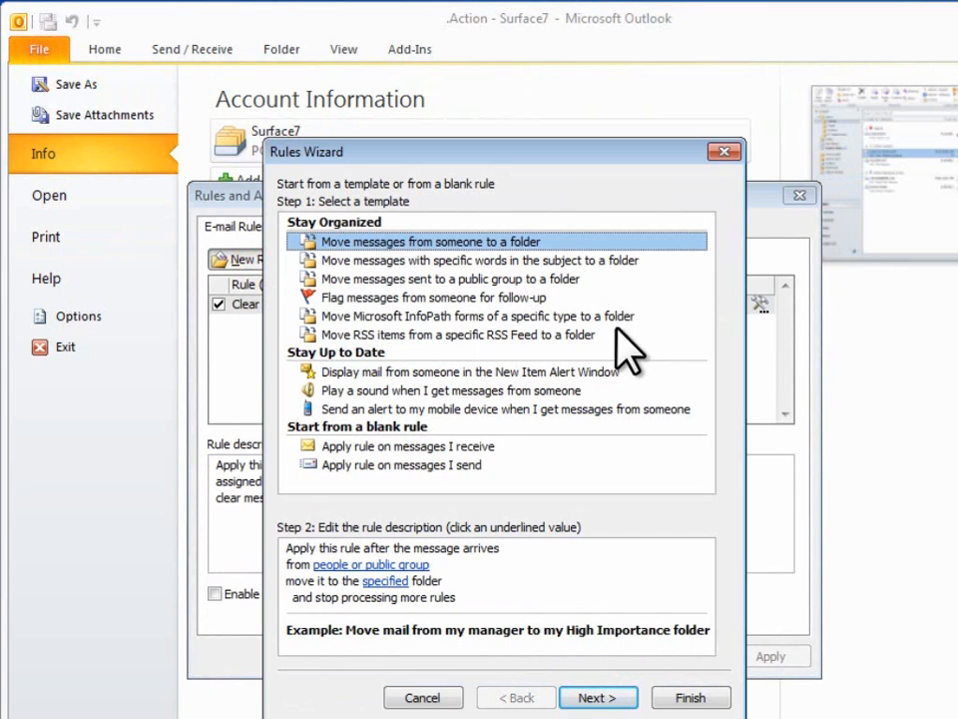
pyautogui.moveTo(627, 363)
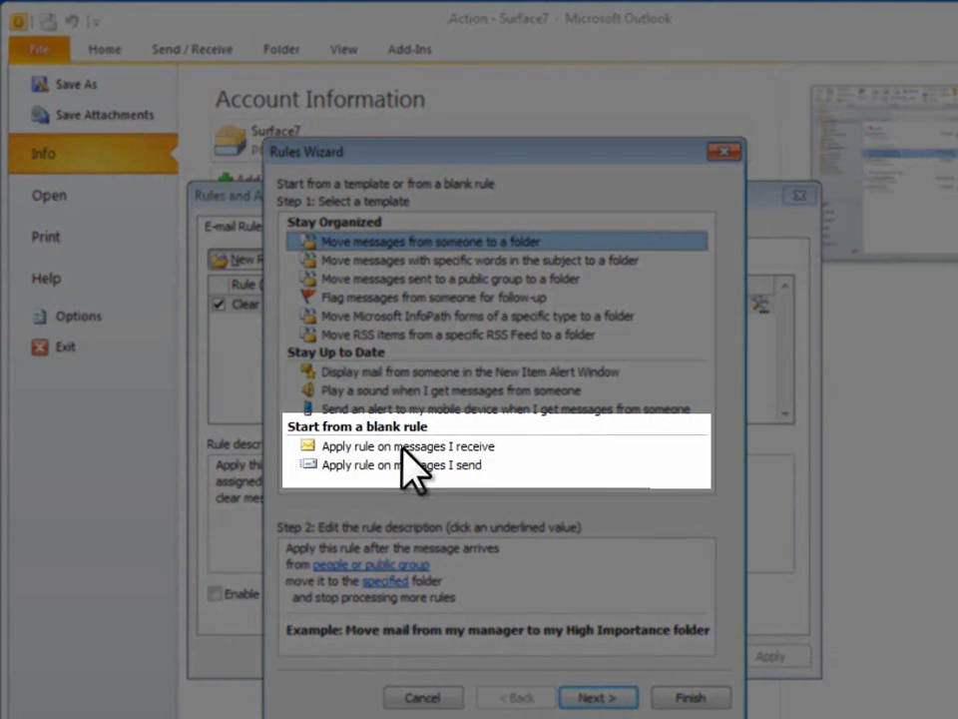
pyautogui.click(405, 445)
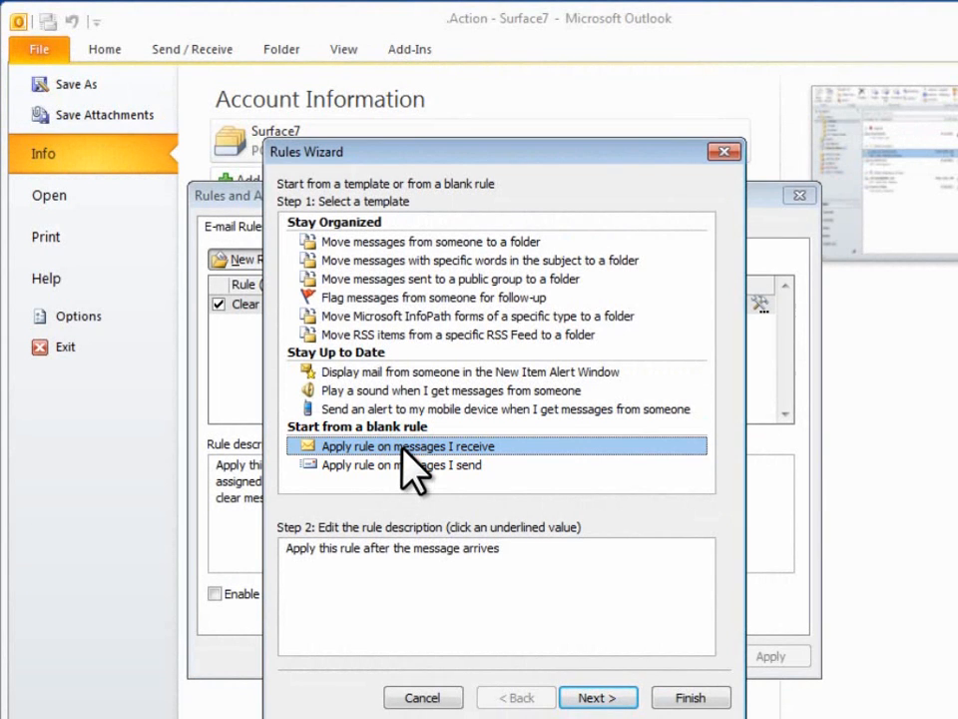
# Condition the rule on my name in To or Cc and make it stop processing more rules
pyautogui.click(597, 696)
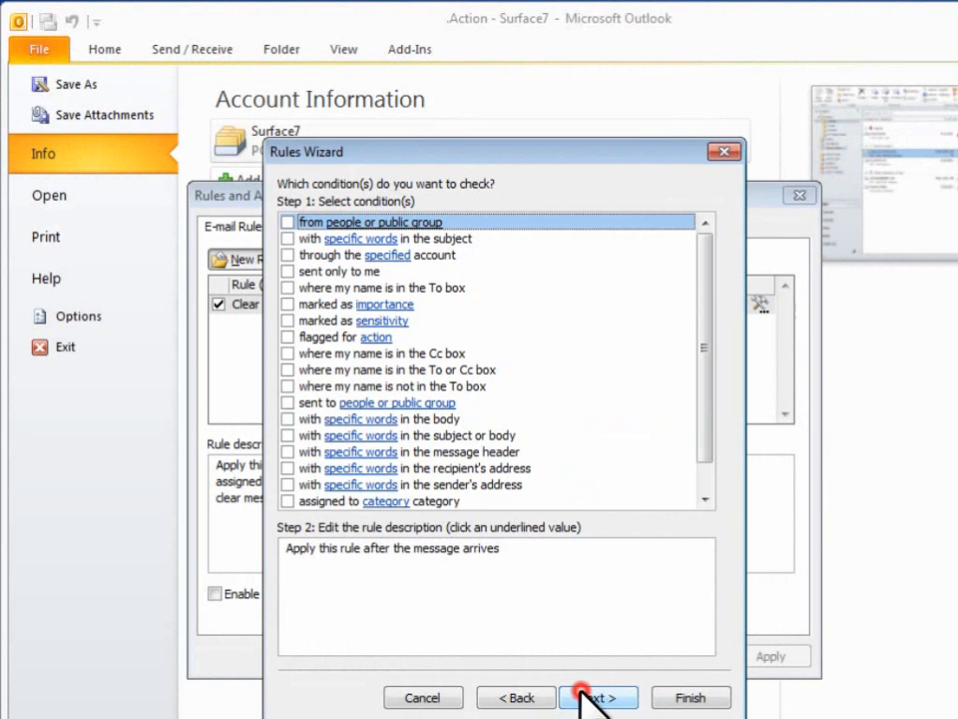
pyautogui.moveTo(455, 303)
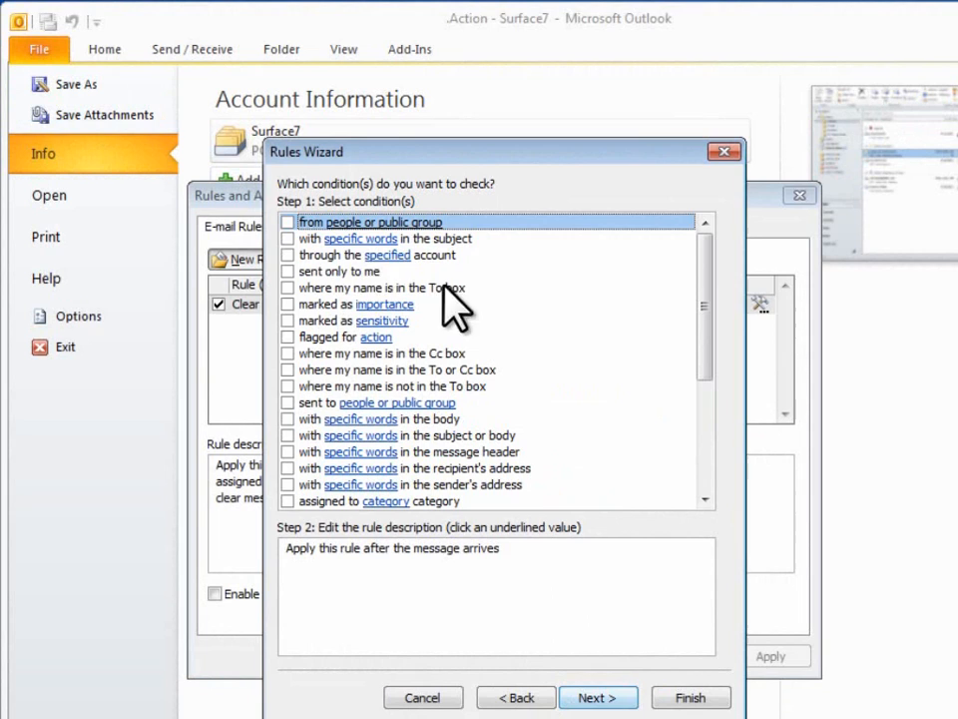
pyautogui.moveTo(324, 330)
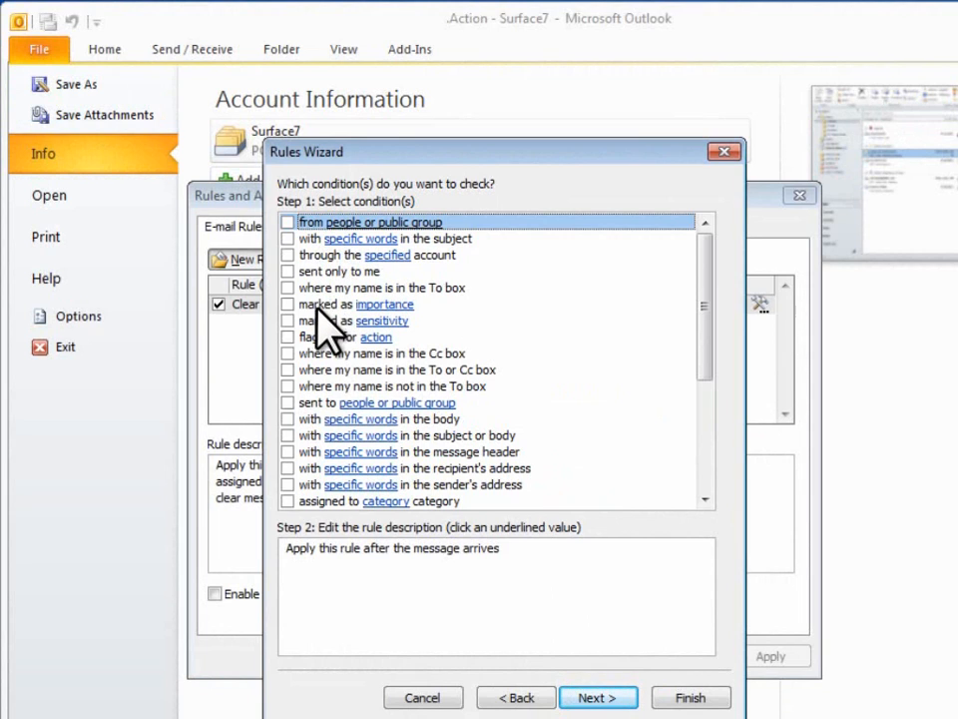
pyautogui.moveTo(319, 389)
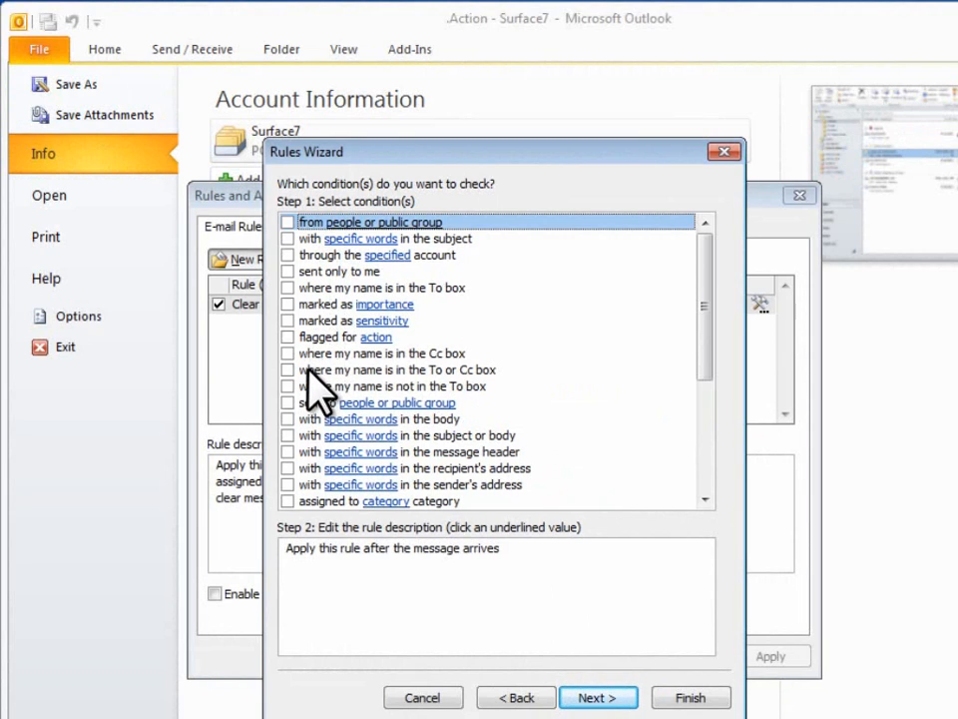
pyautogui.click(277, 355)
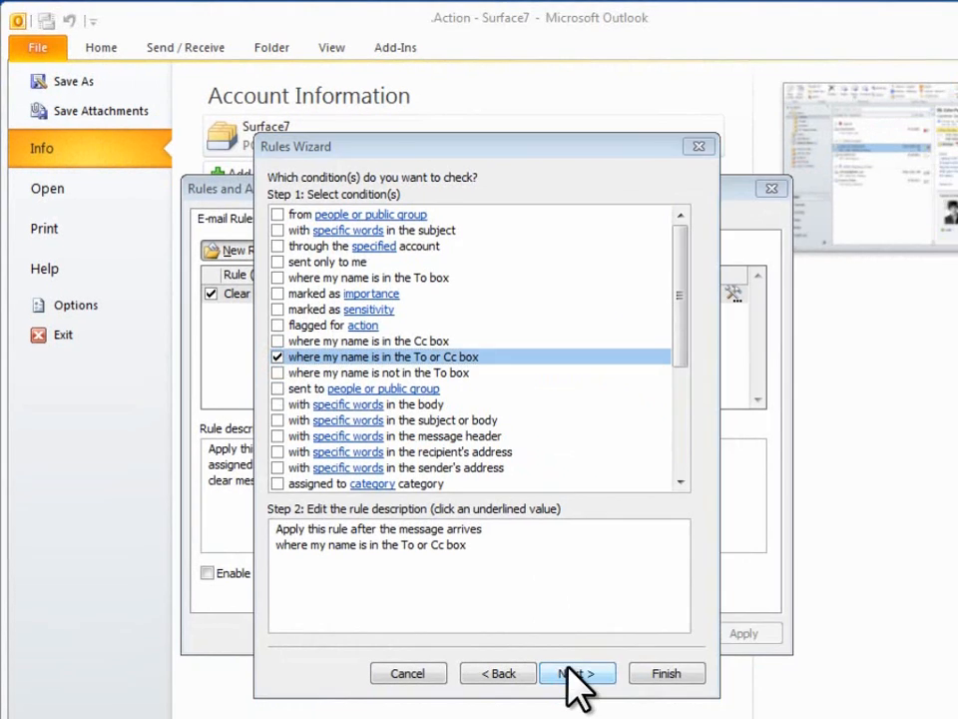
pyautogui.click(577, 673)
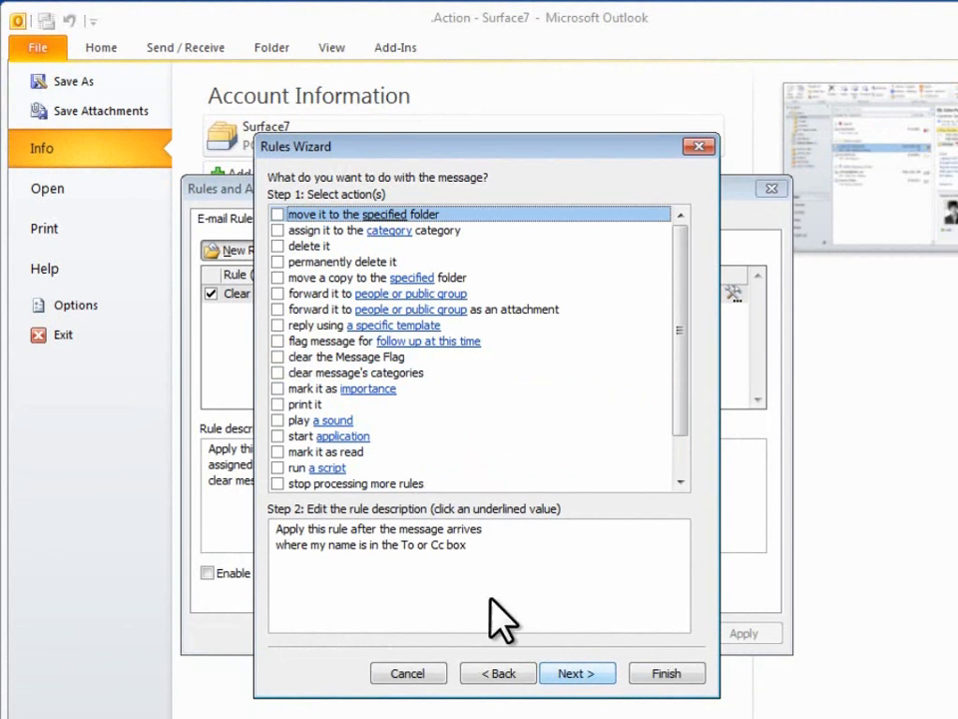
pyautogui.click(280, 484)
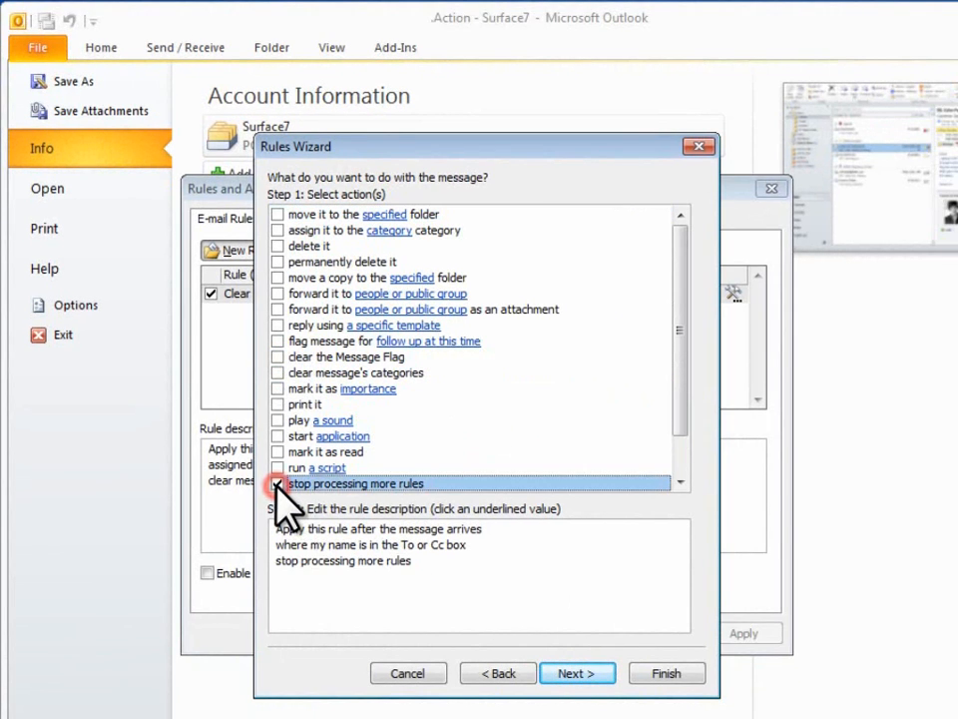
pyautogui.click(577, 673)
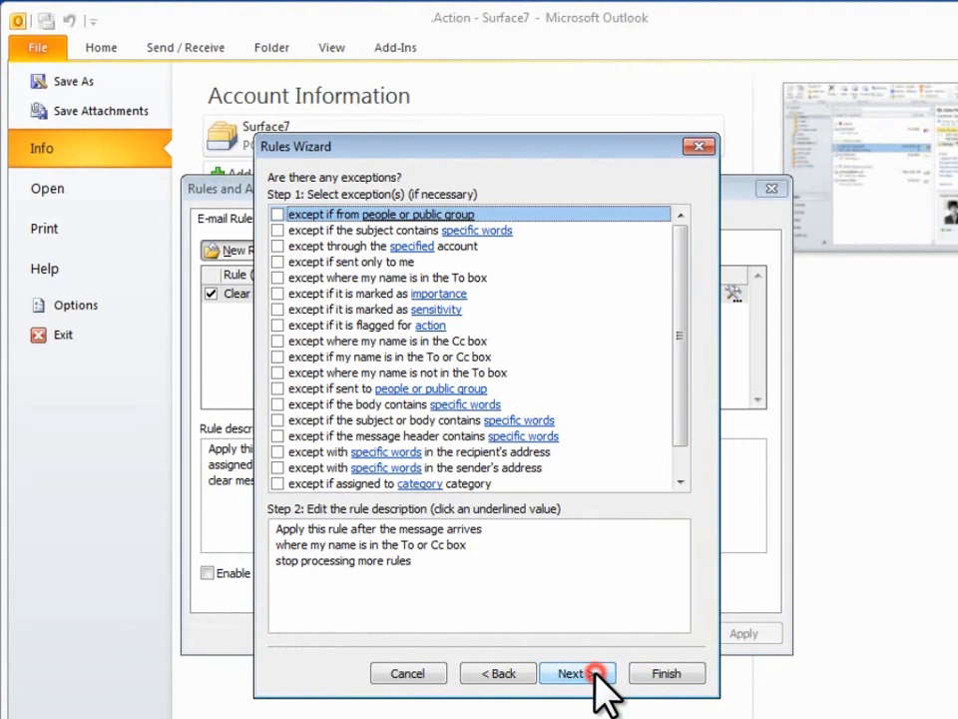
pyautogui.moveTo(623, 663)
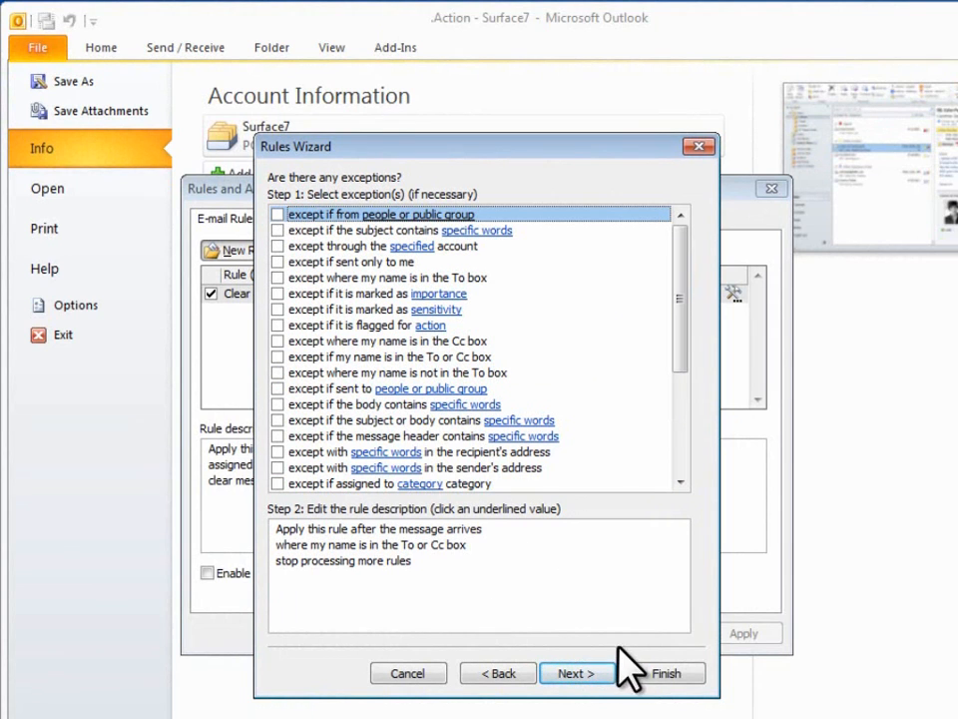
pyautogui.click(575, 673)
pyautogui.write('Send My Mail t')
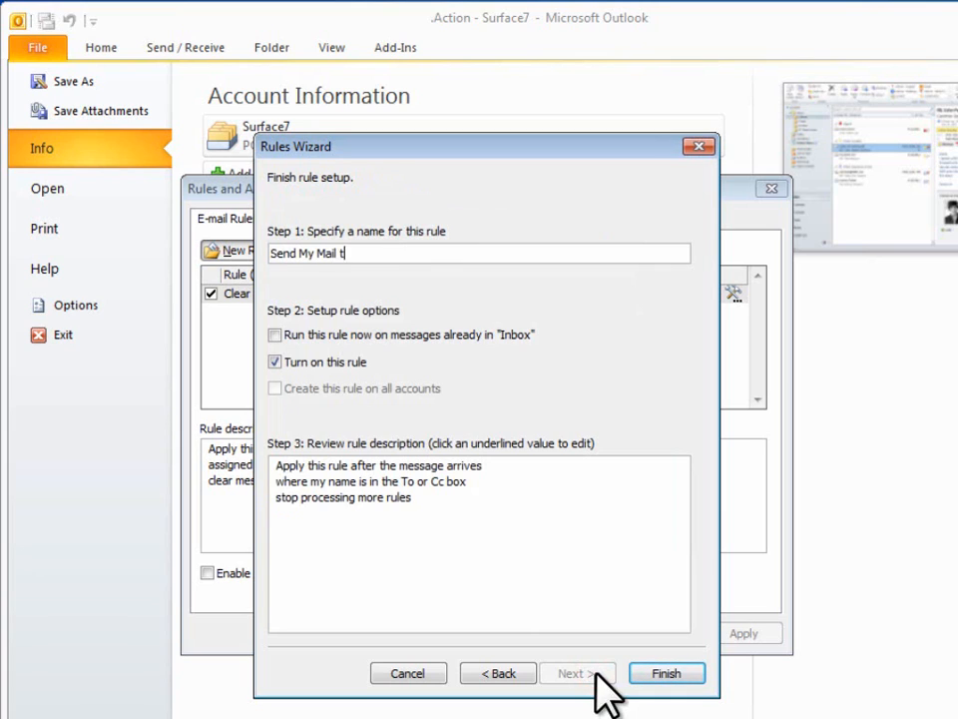
# Name the rule 'Send My Mail to Inbox' and finish it
pyautogui.write('o Inbox')
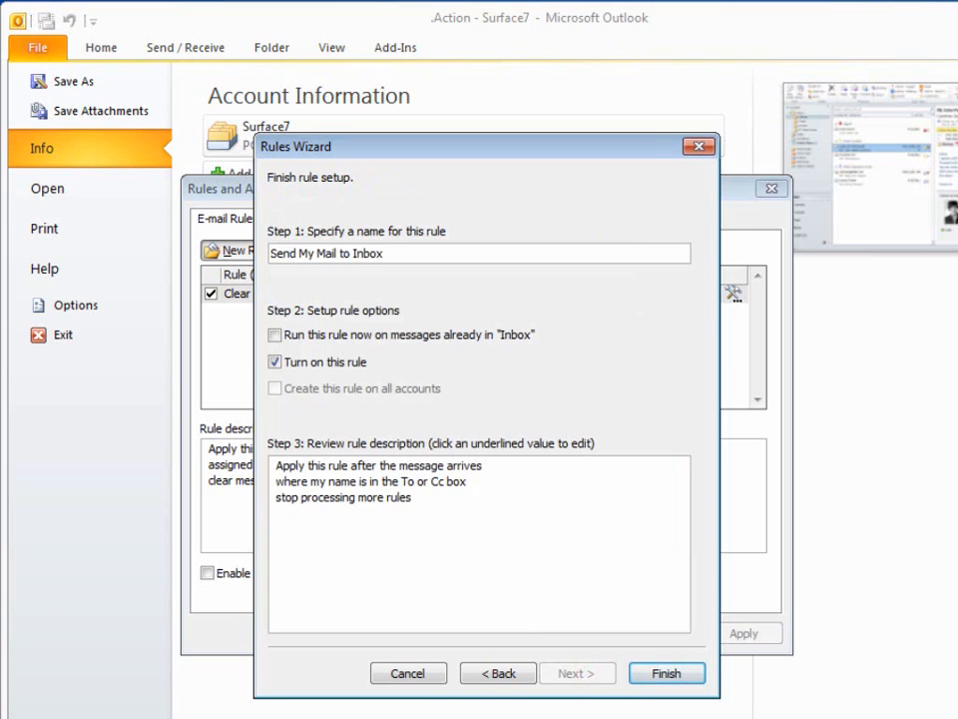
pyautogui.click(667, 671)
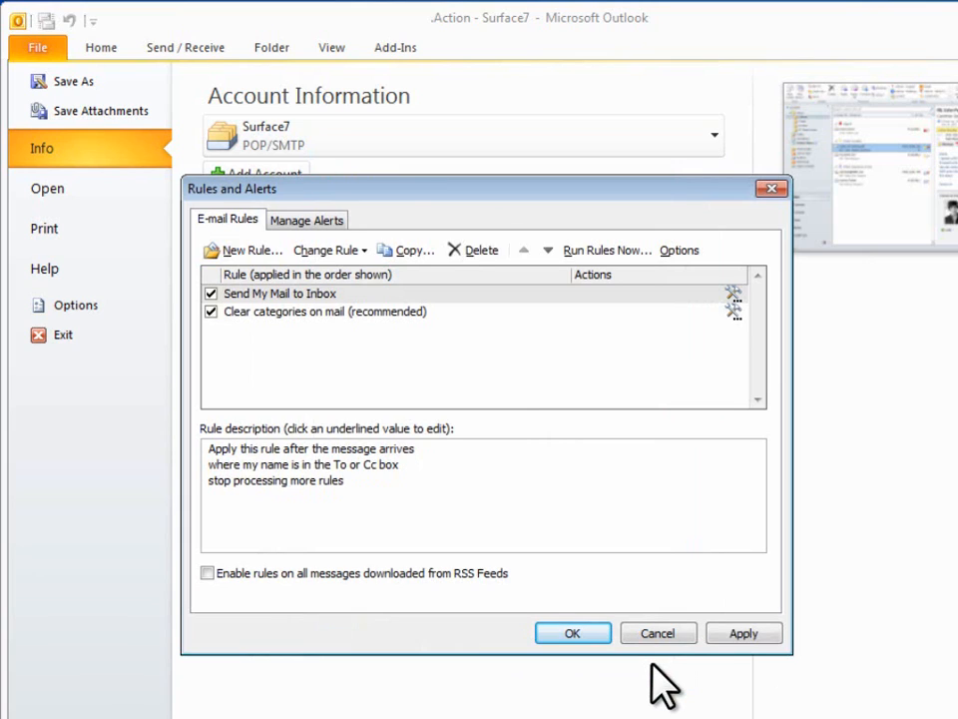
pyautogui.moveTo(648, 683)
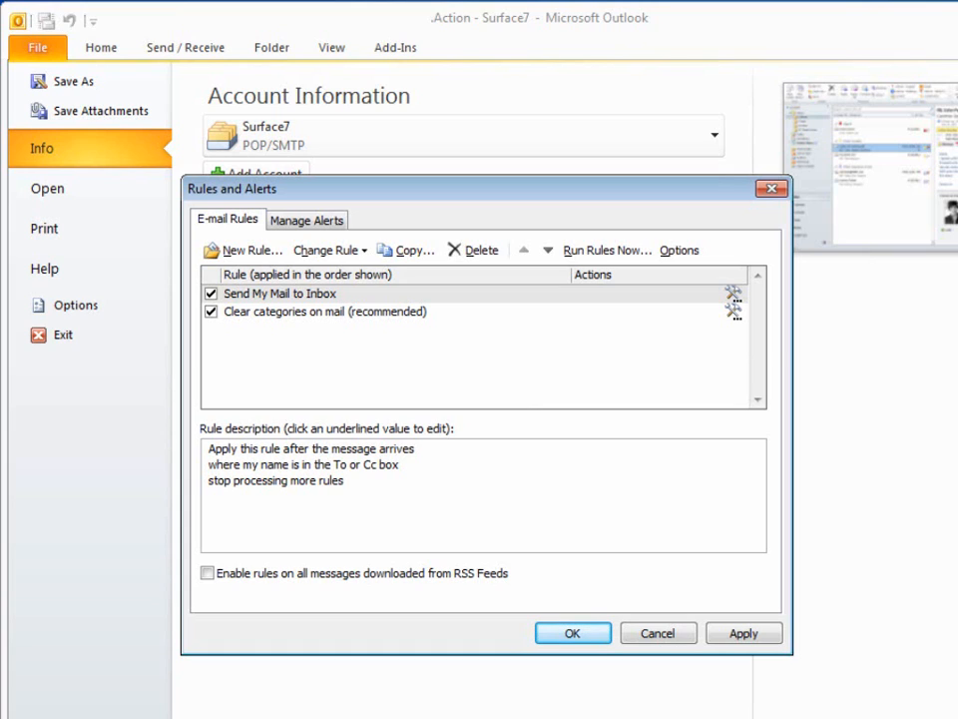
pyautogui.moveTo(256, 299)
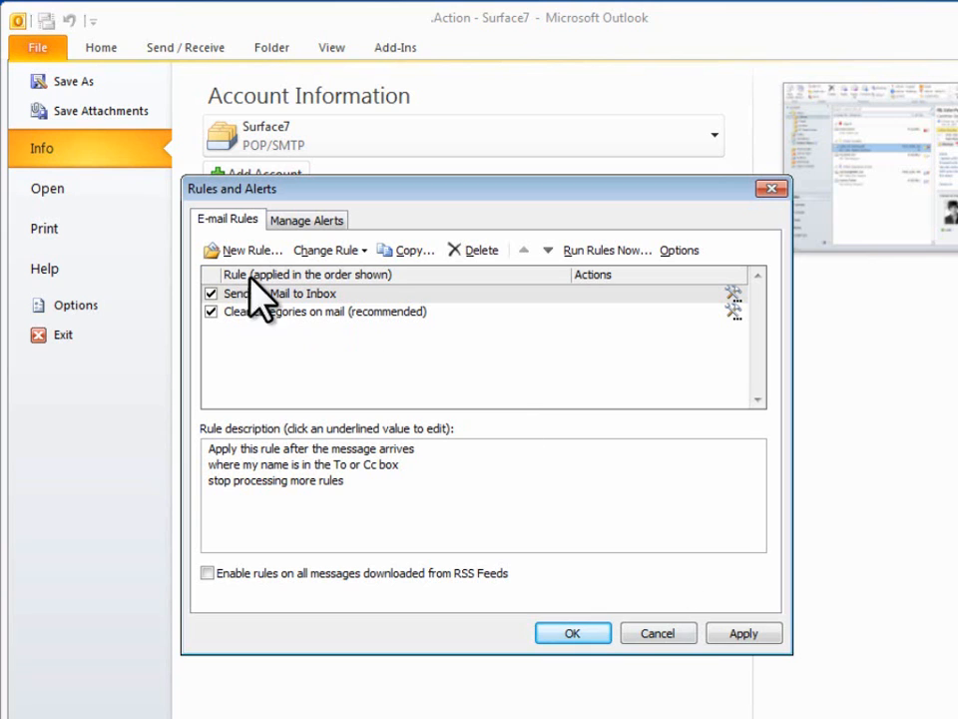
# Start a second rule with the Food & Wine Discussion Group as its recipient condition
pyautogui.click(250, 250)
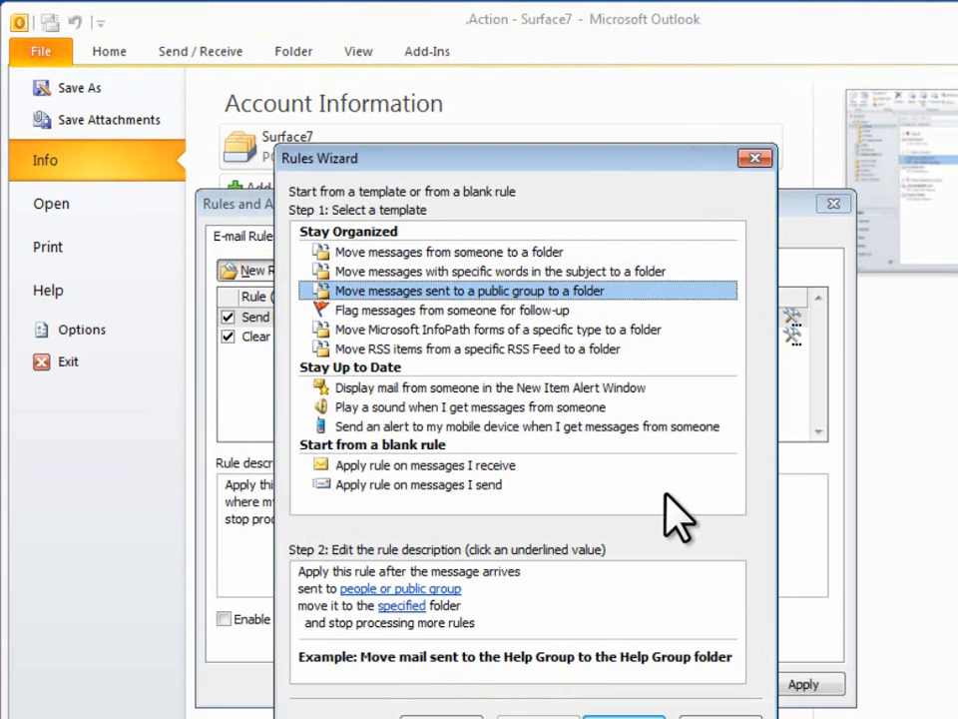
pyautogui.click(399, 587)
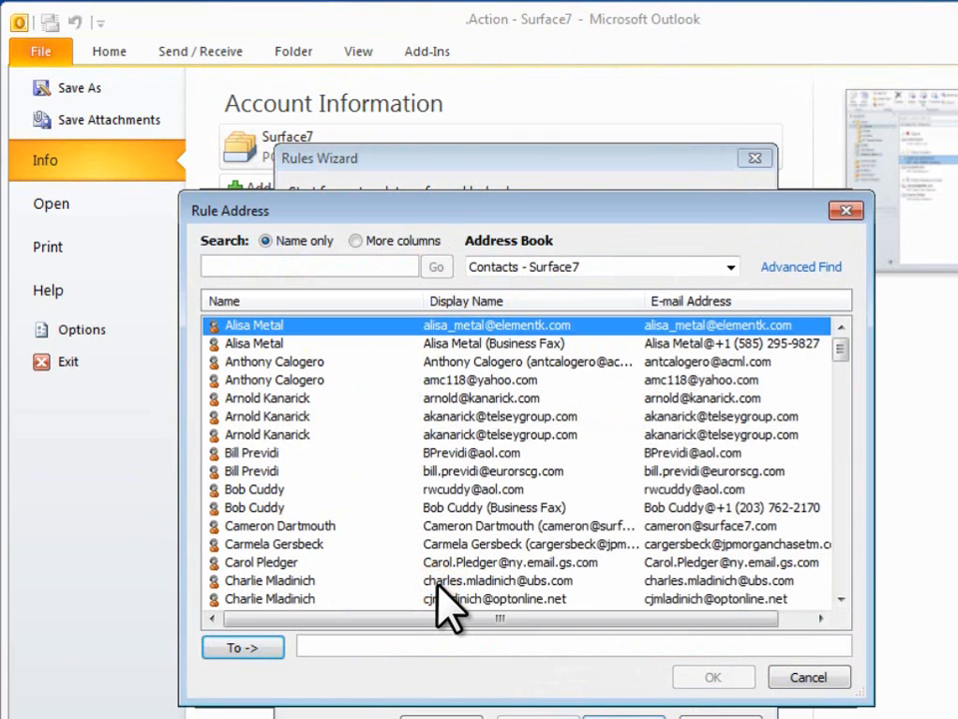
pyautogui.write('Food')
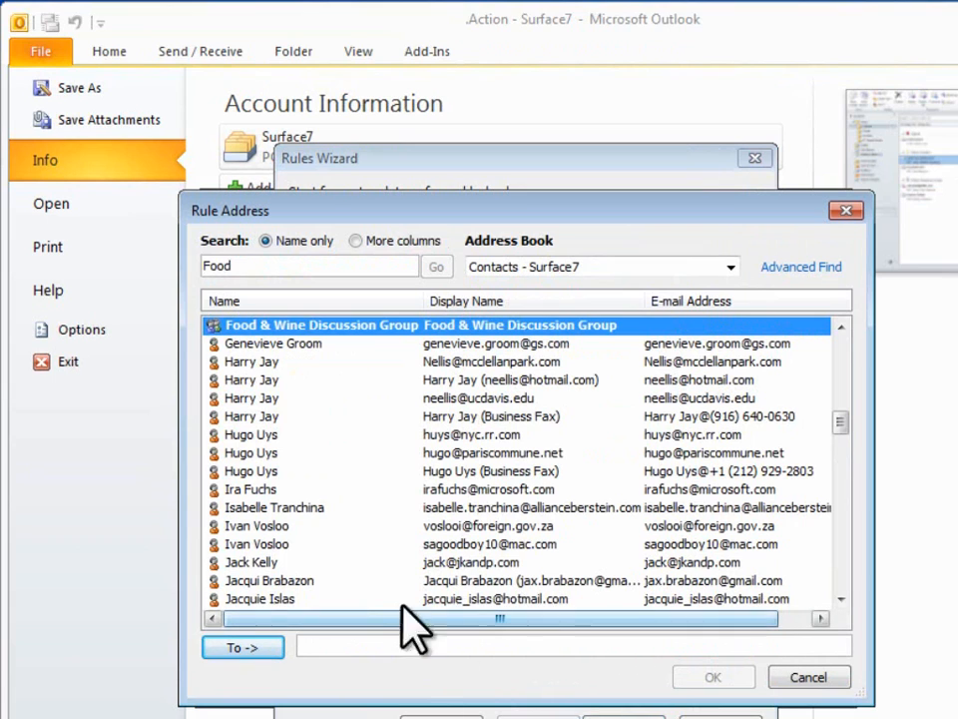
pyautogui.click(242, 647)
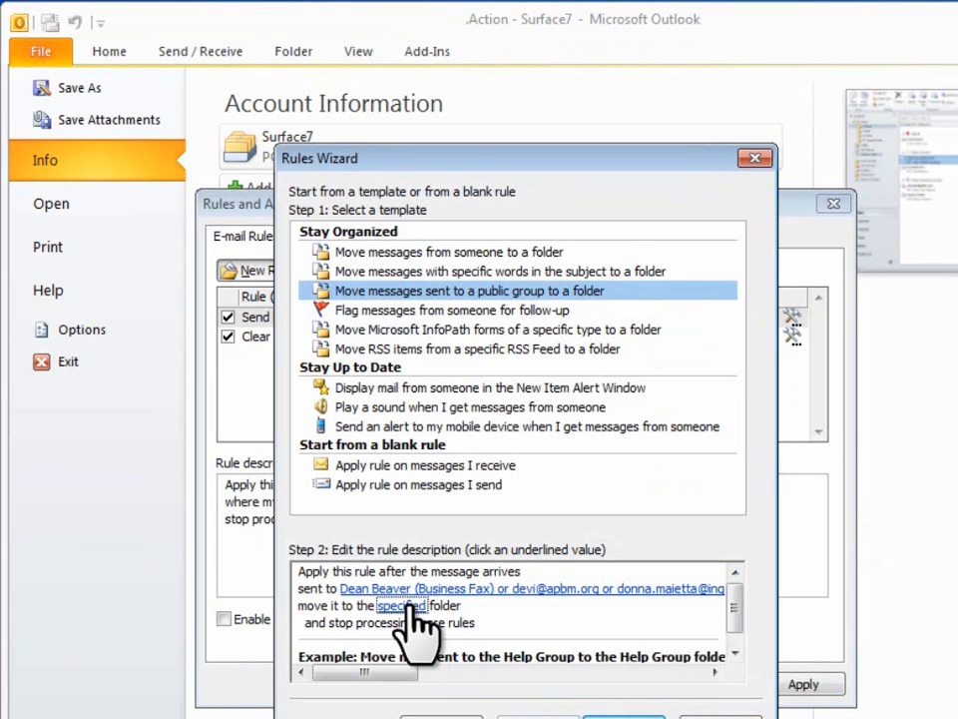
# Have the rule move mail to a newly created 'Food & Wine' folder and proceed to actions
pyautogui.click(399, 607)
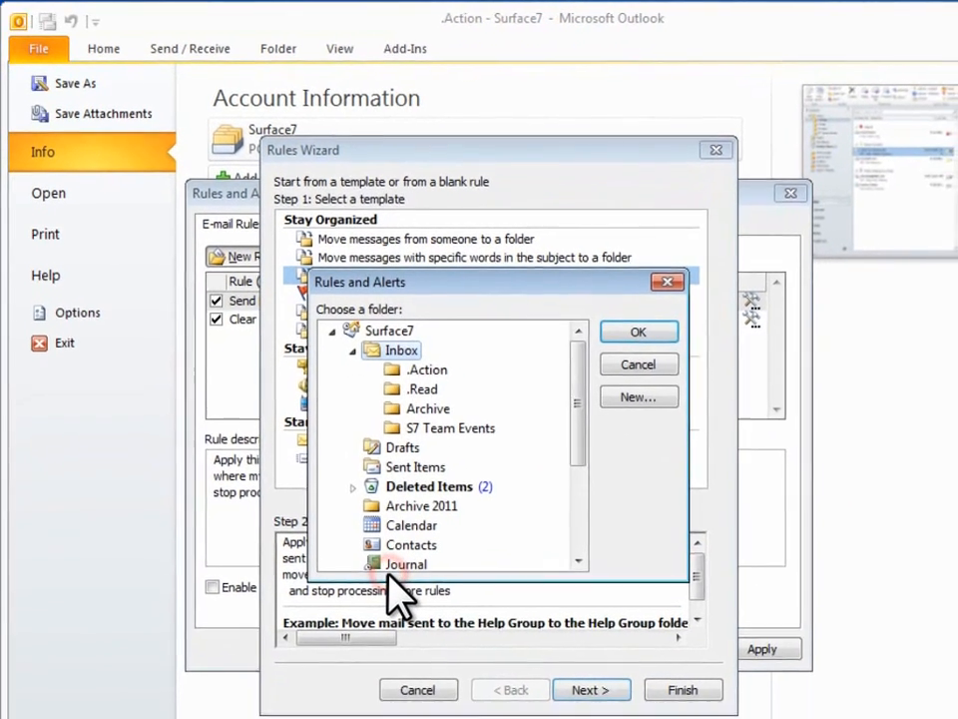
pyautogui.click(639, 395)
pyautogui.write('Food & Wine')
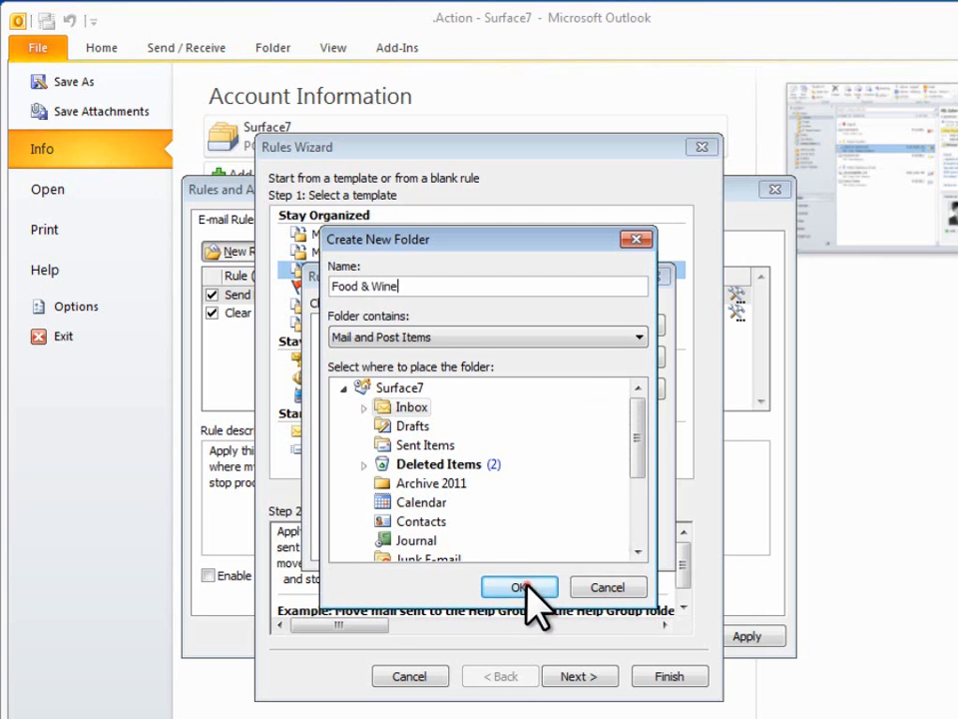
pyautogui.click(519, 587)
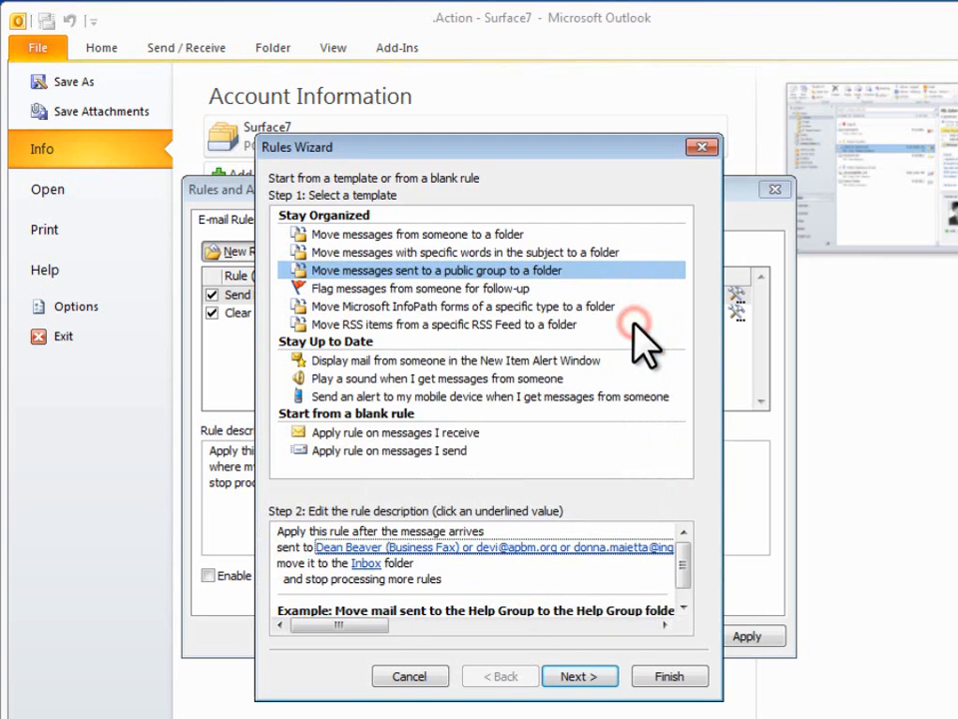
pyautogui.click(579, 675)
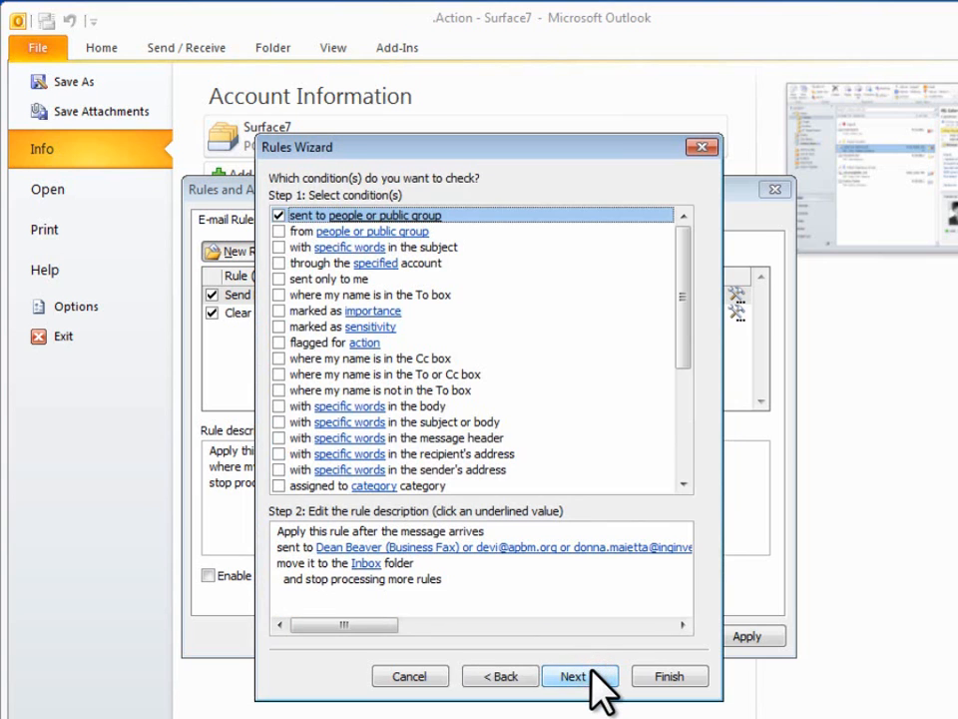
pyautogui.click(579, 675)
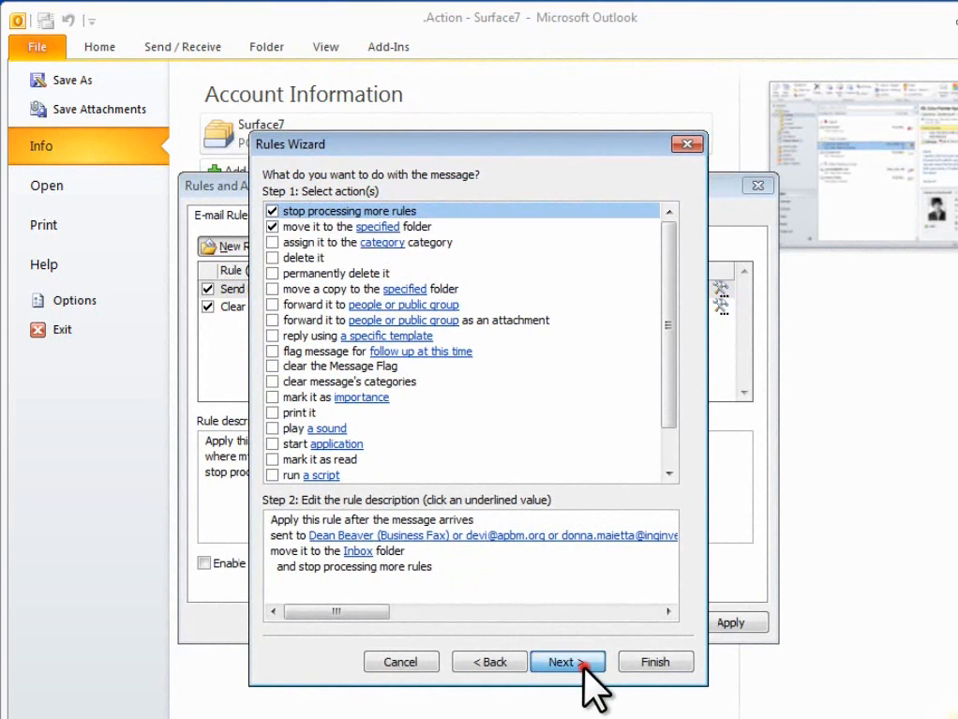
# Add exceptions for my name in To or Cc and specific words in subject or body
pyautogui.click(561, 661)
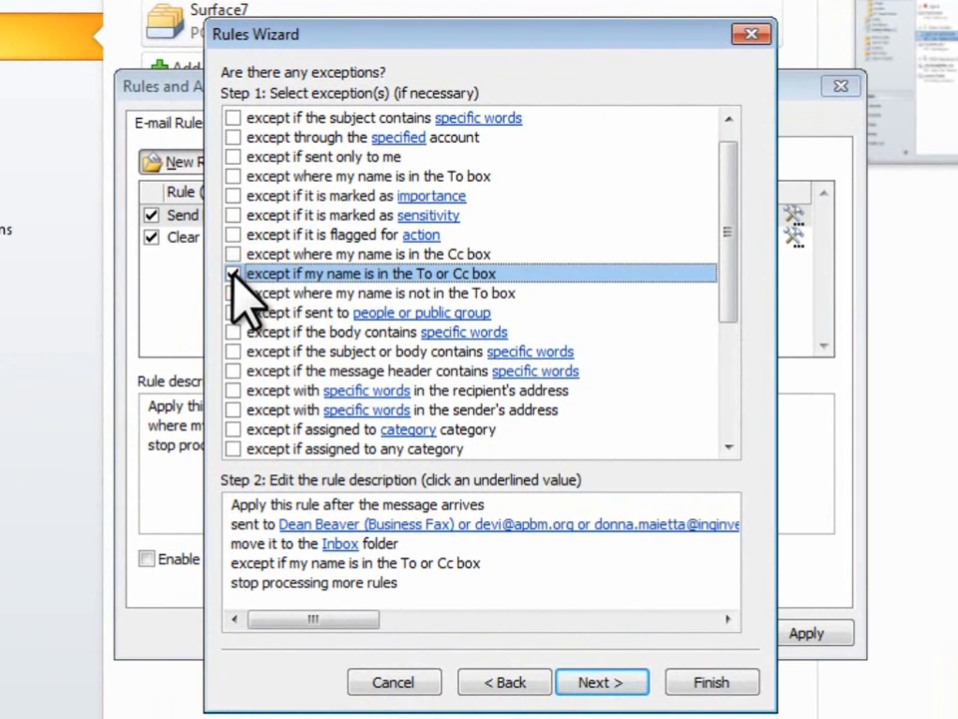
pyautogui.click(232, 274)
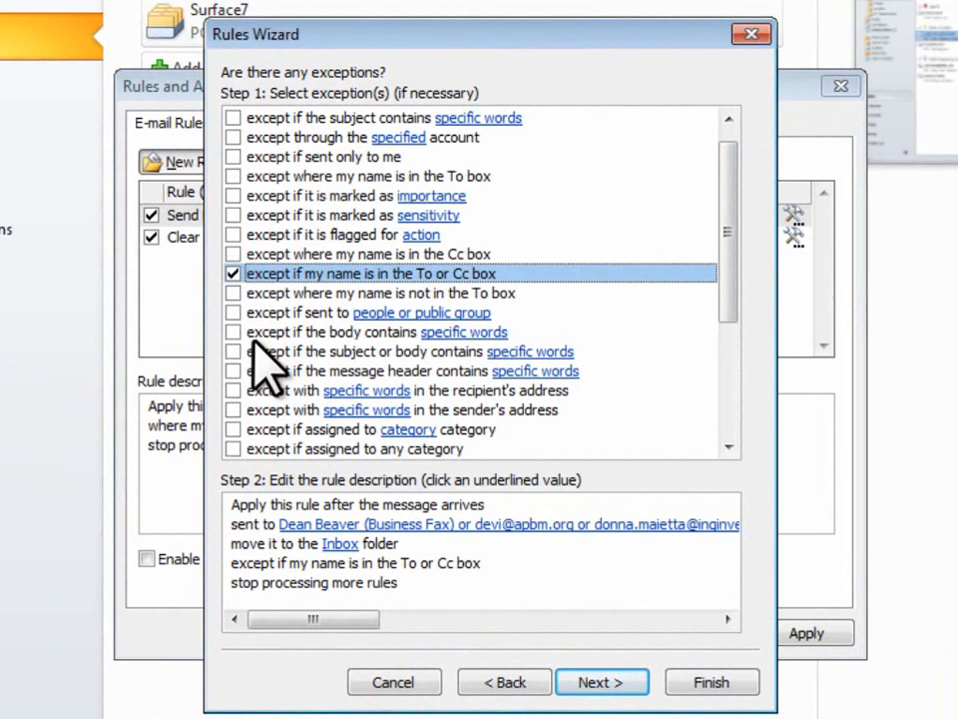
pyautogui.click(233, 352)
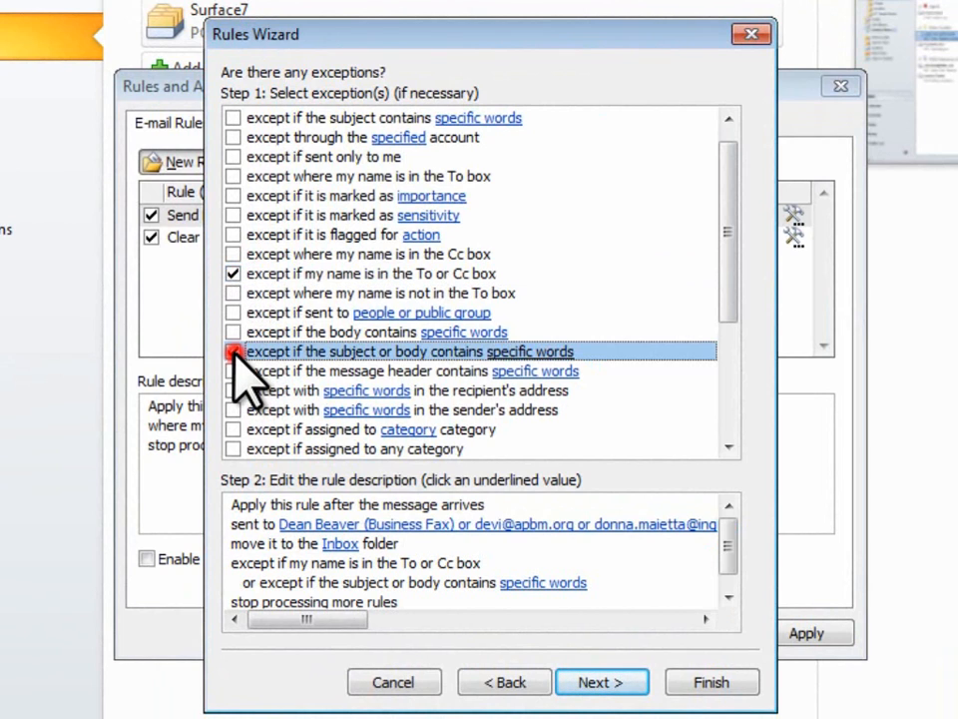
pyautogui.click(233, 351)
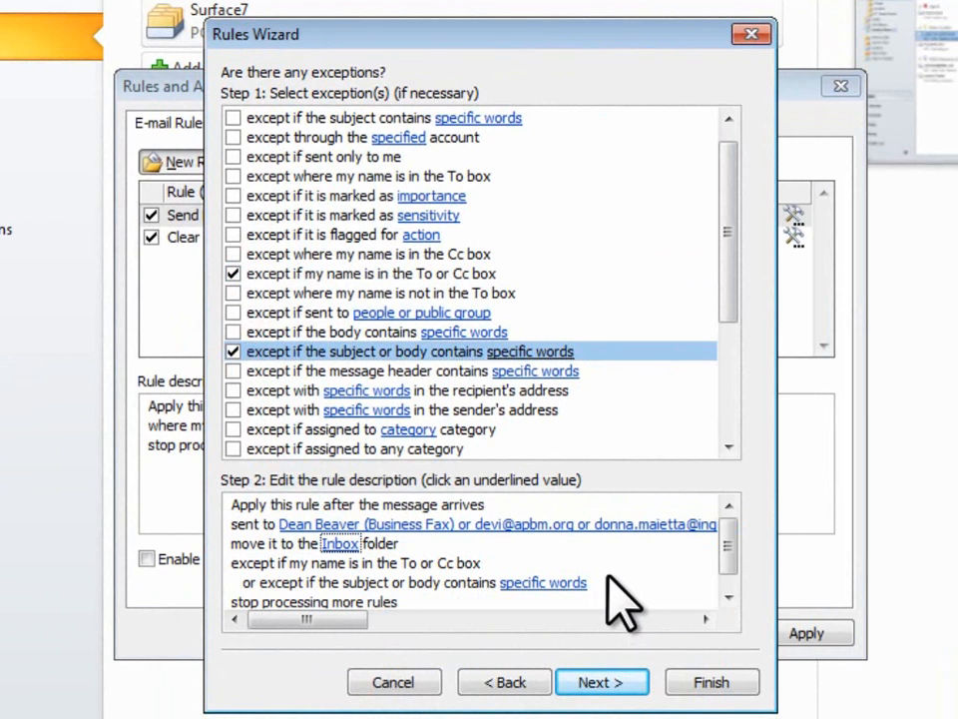
pyautogui.click(543, 583)
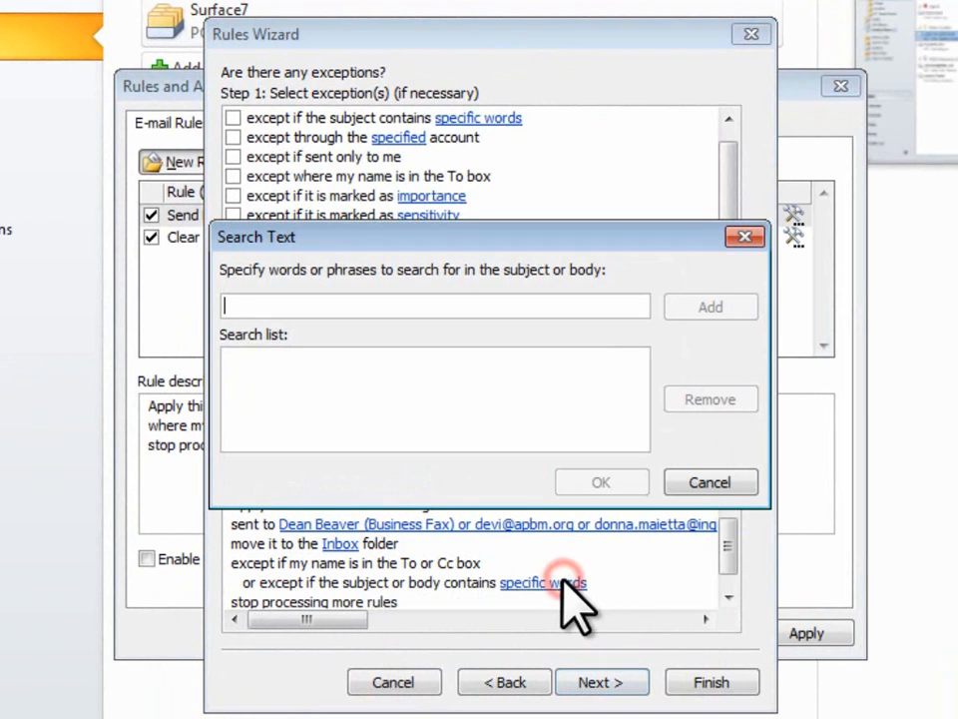
# Set the exception words to 'Cancel' and 'Postpone'
pyautogui.write('Cancel')
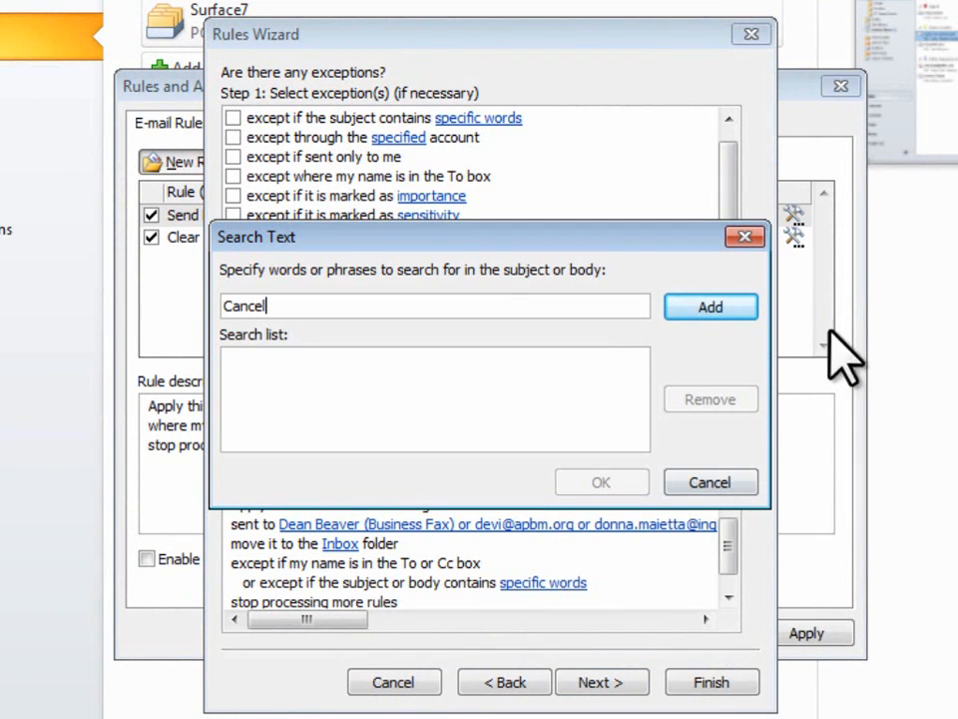
pyautogui.click(710, 307)
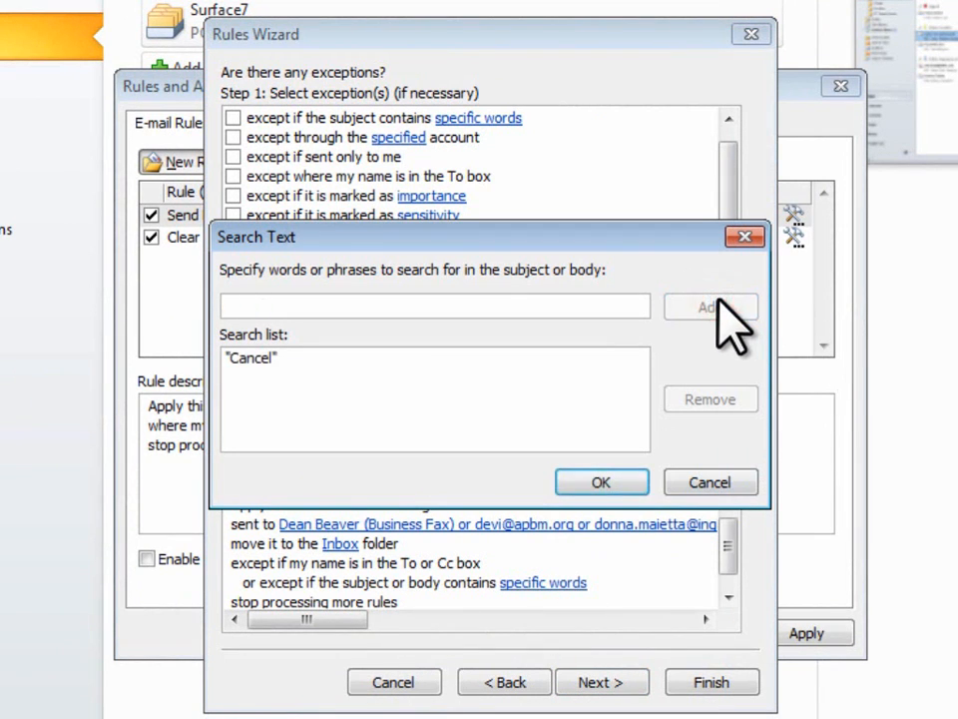
pyautogui.write('Postpone')
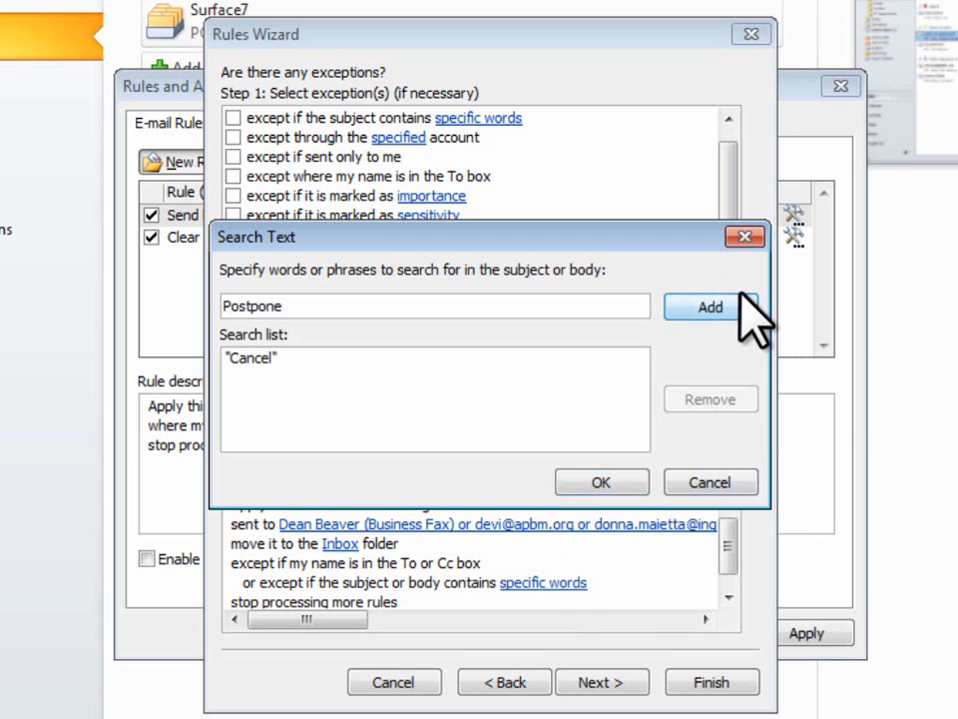
pyautogui.click(710, 308)
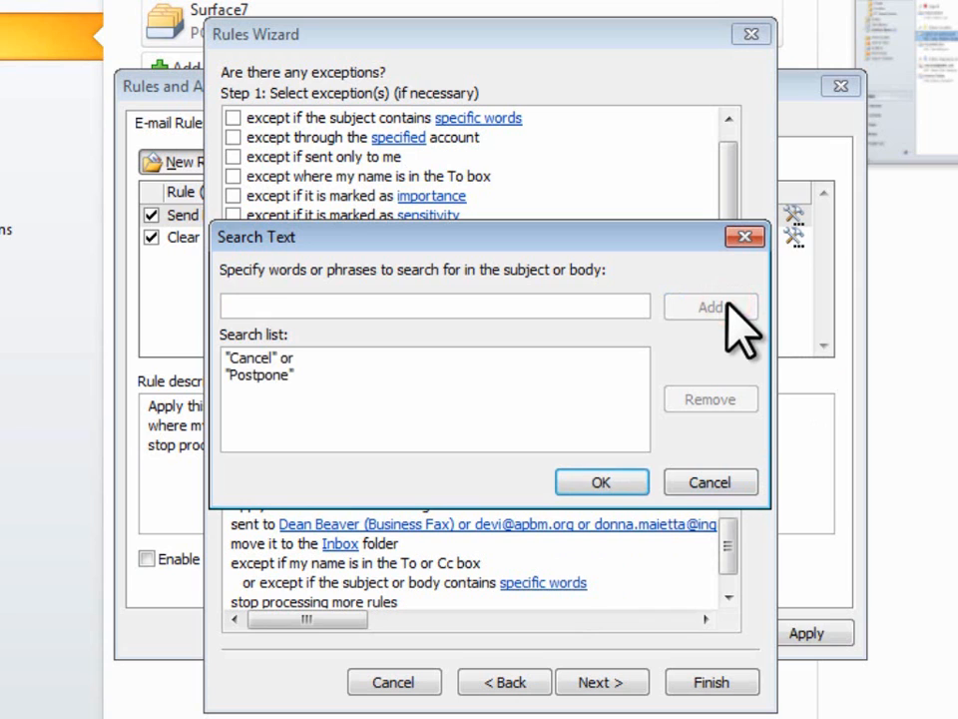
pyautogui.click(601, 481)
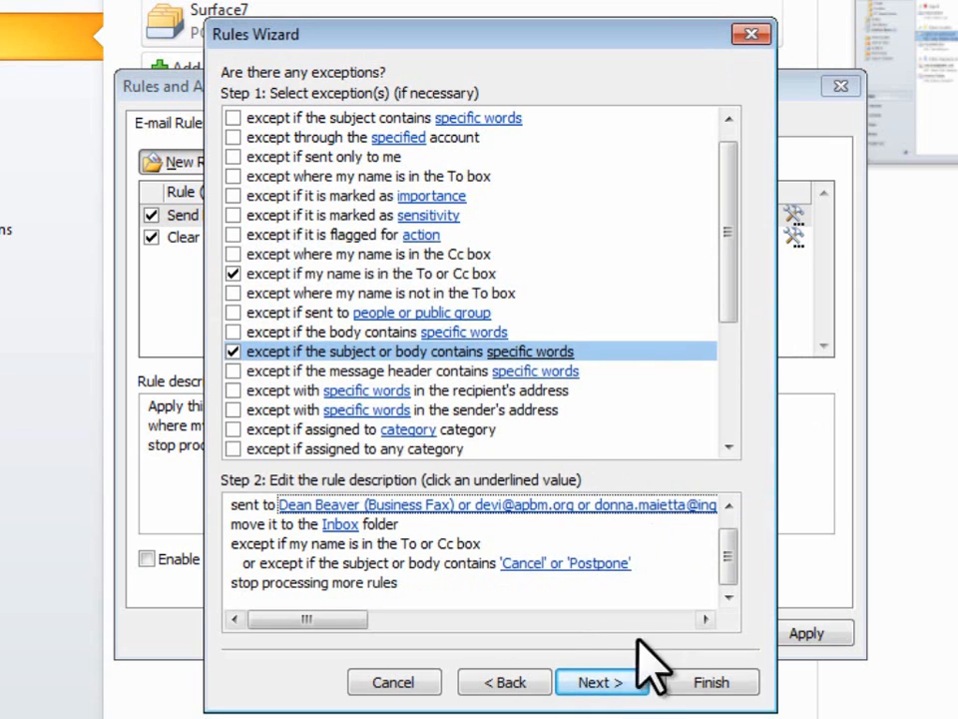
# Save the rule as 'Food & Wine News' and show the Food & Wine folder with the group's messages
pyautogui.click(599, 682)
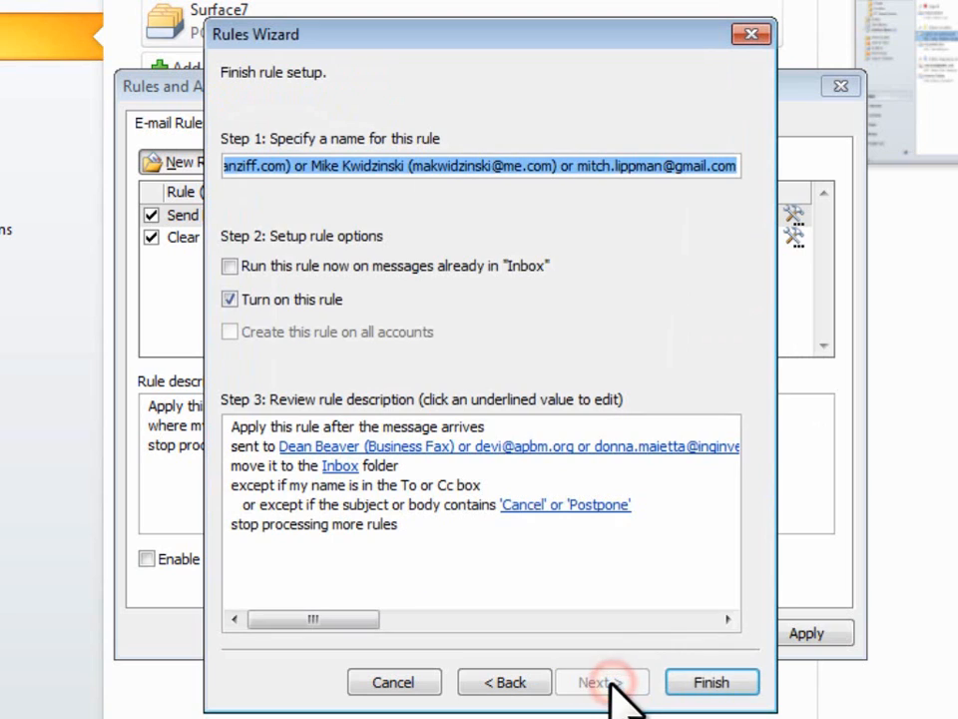
pyautogui.write('Food')
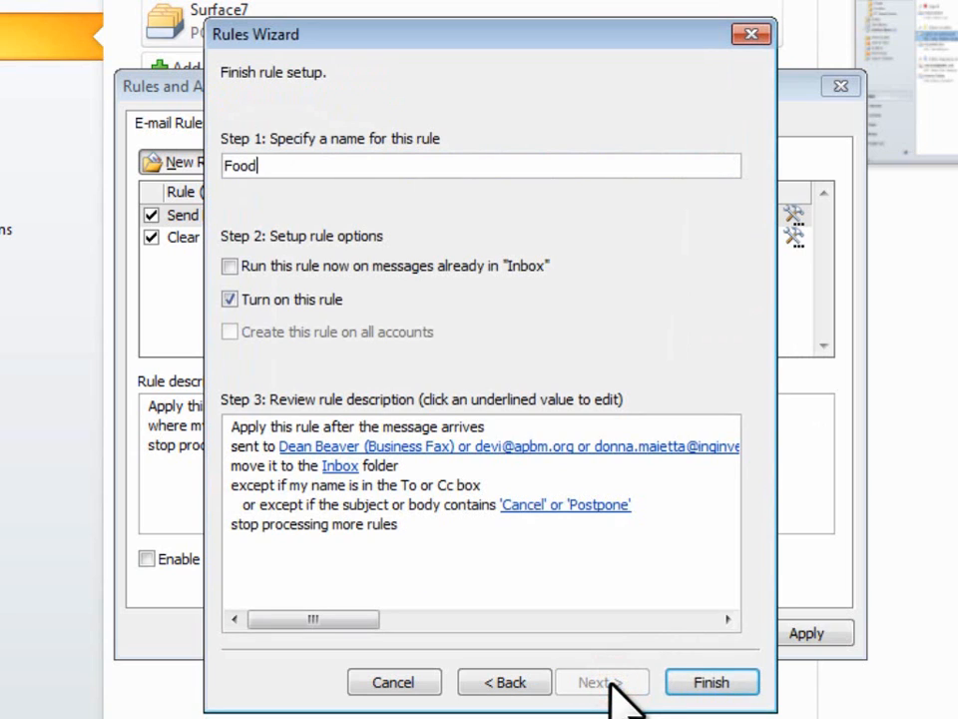
pyautogui.write('& Wine News')
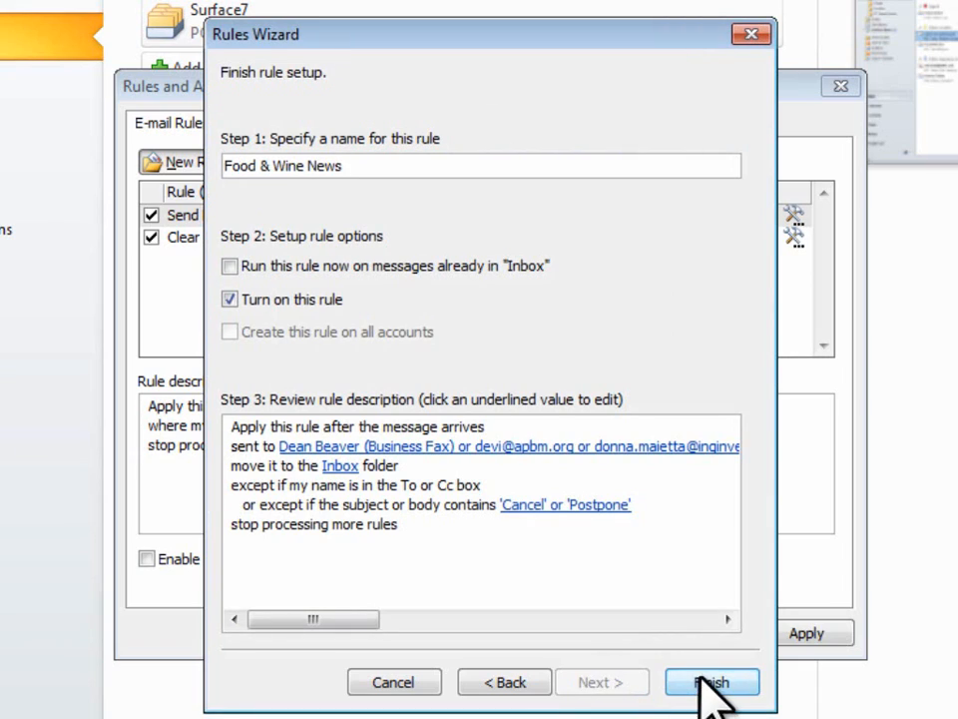
pyautogui.click(710, 683)
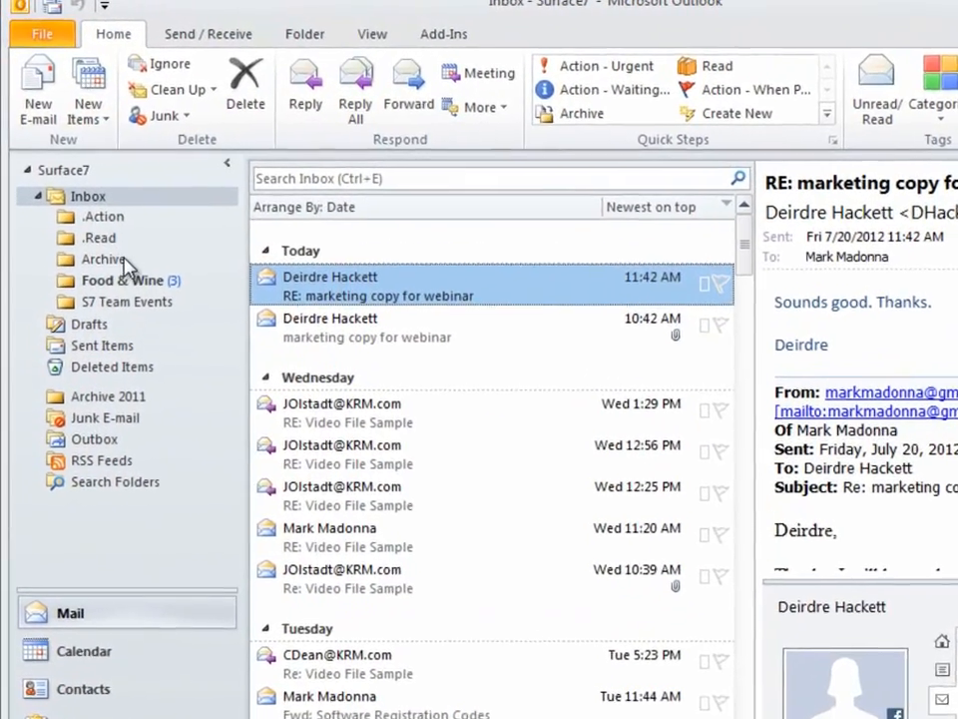
pyautogui.click(120, 279)
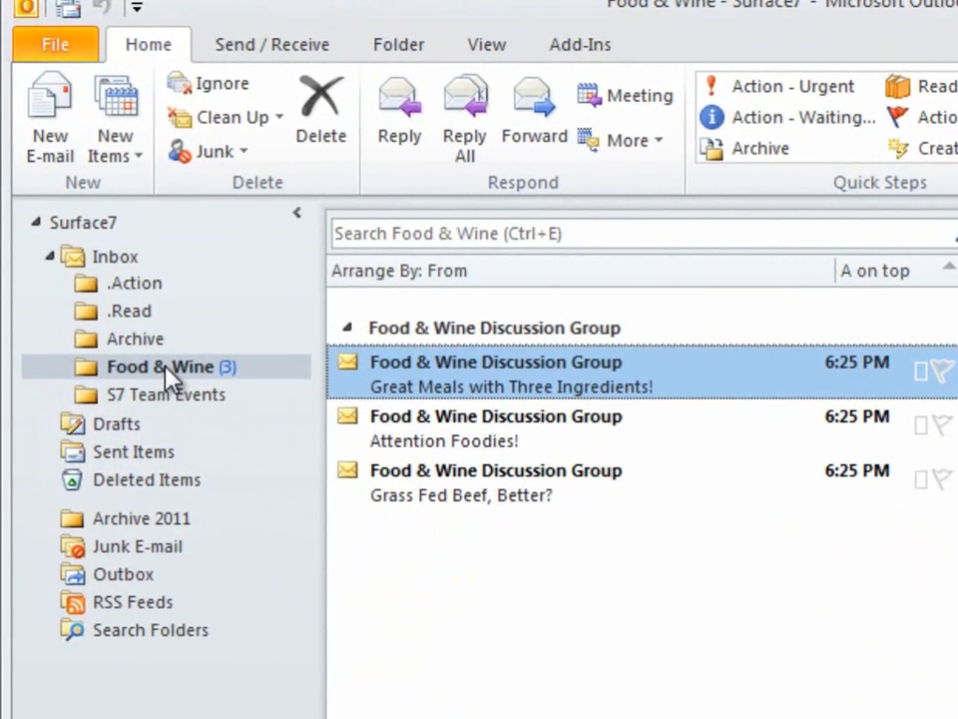